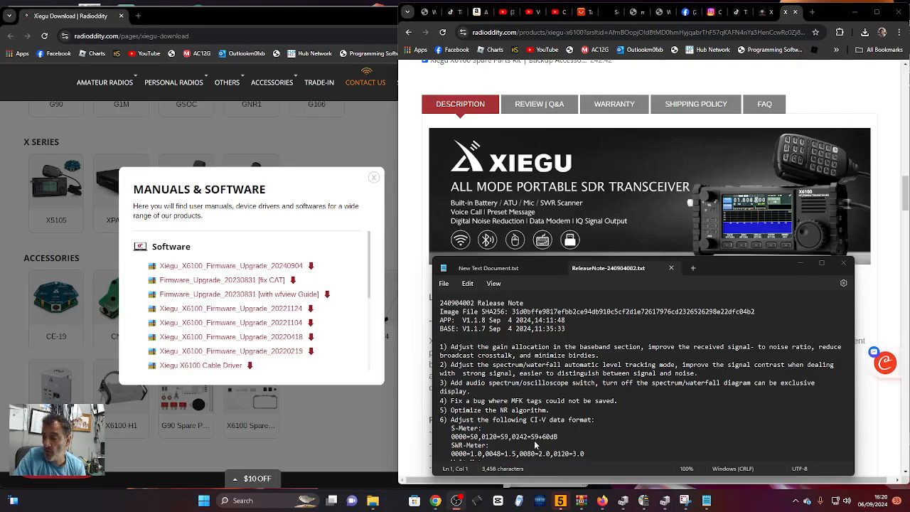
pyautogui.moveTo(581, 410)
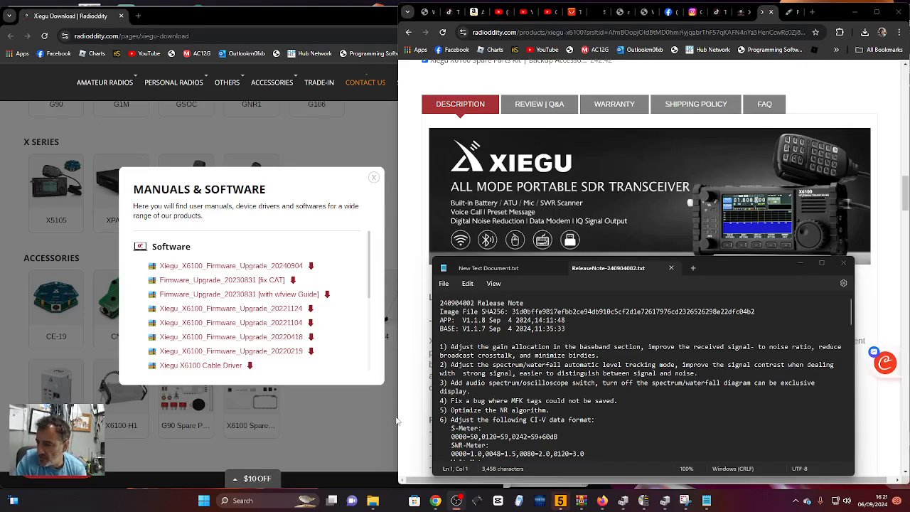
# Scroll the X6100 release notes down to the WLAN settings F1–F4 key descriptions
pyautogui.click(766, 12)
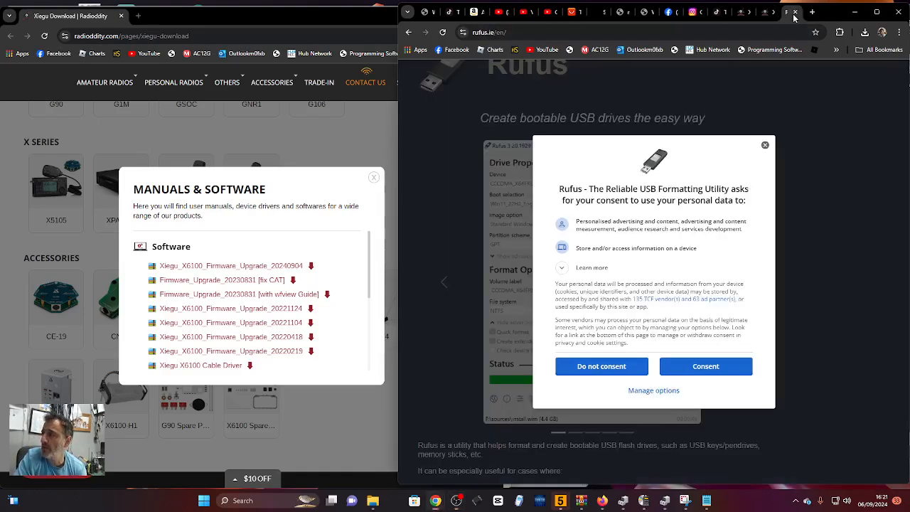
pyautogui.moveTo(719, 385)
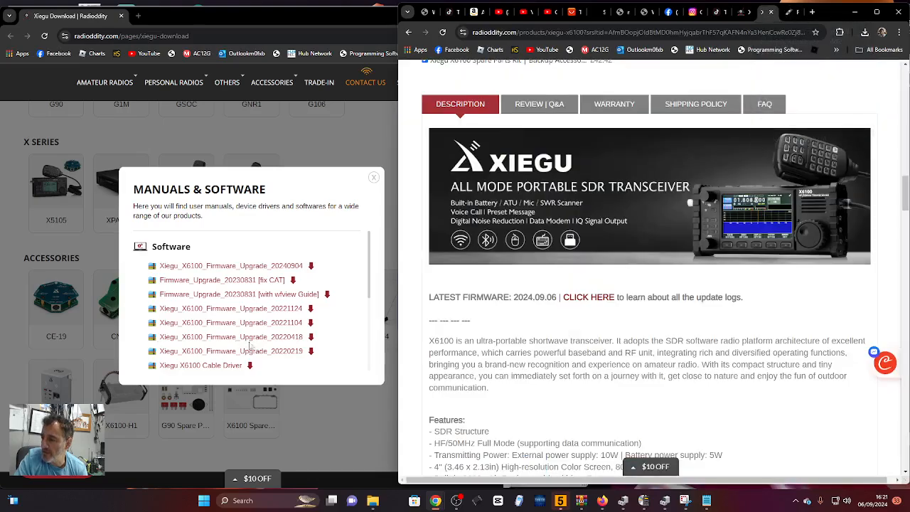
pyautogui.moveTo(403, 400)
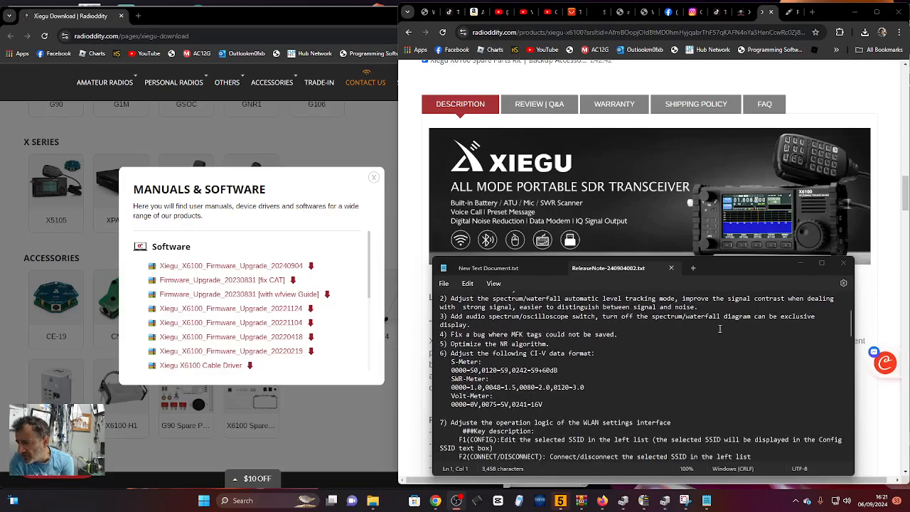
pyautogui.scroll(3)
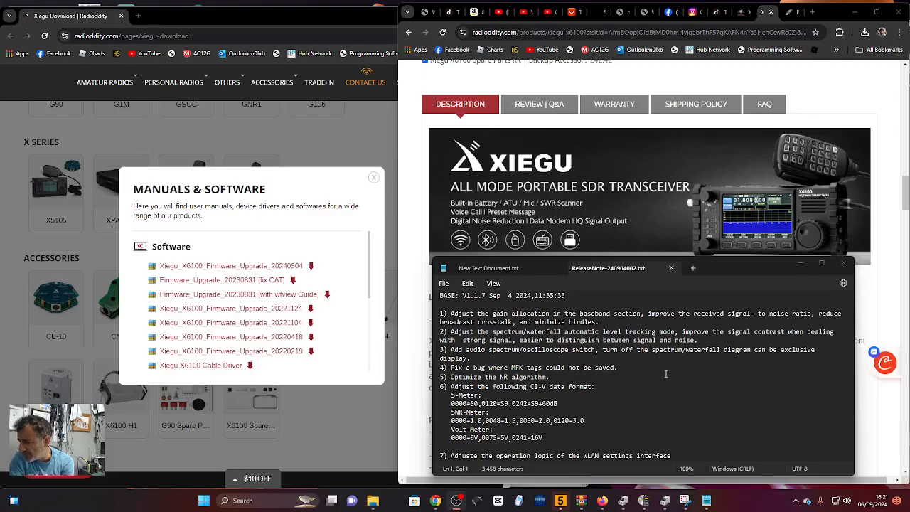
pyautogui.moveTo(737, 269)
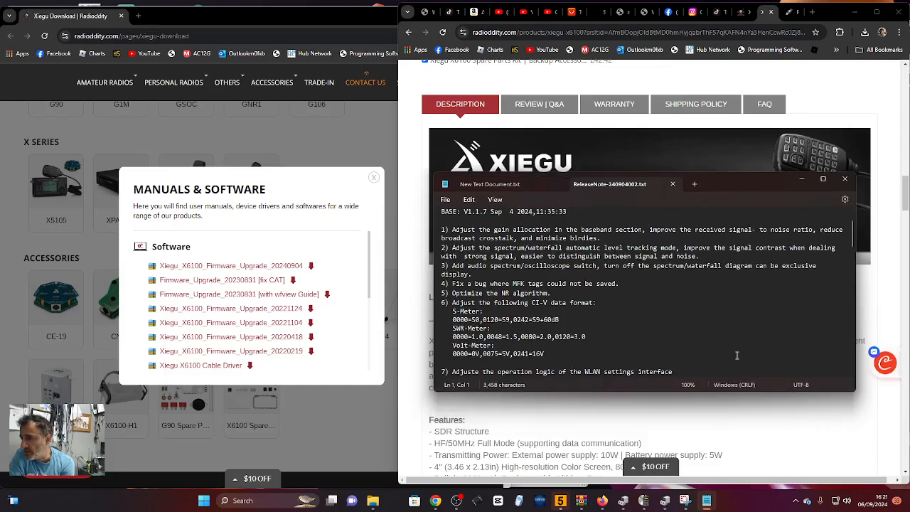
pyautogui.scroll(-3)
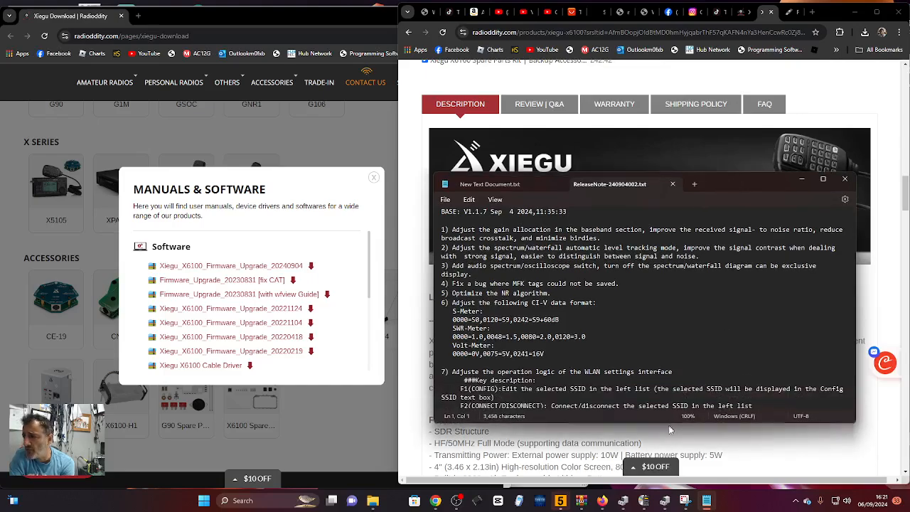
pyautogui.scroll(-3)
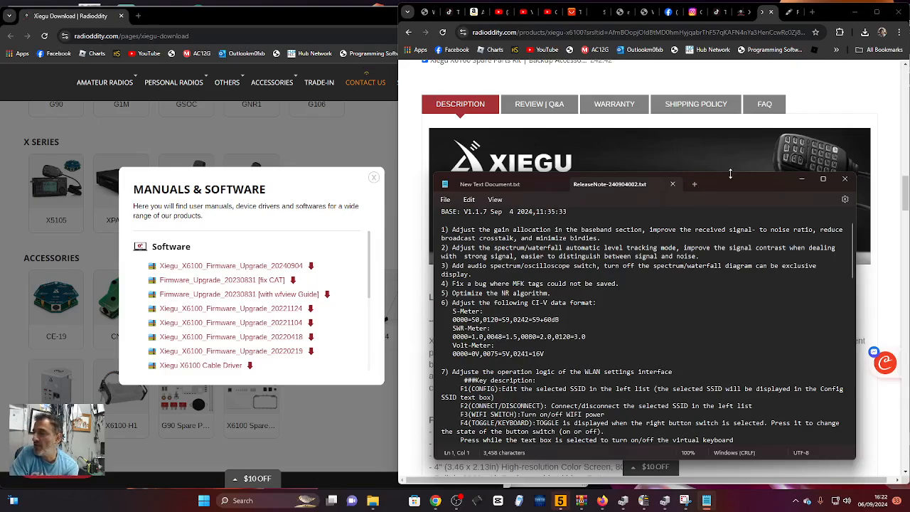
# Drag the Notepad window's top edge upward to reveal the F5 exit key and MFK knob descriptions
pyautogui.moveTo(609, 183); pyautogui.dragTo(609, 279)
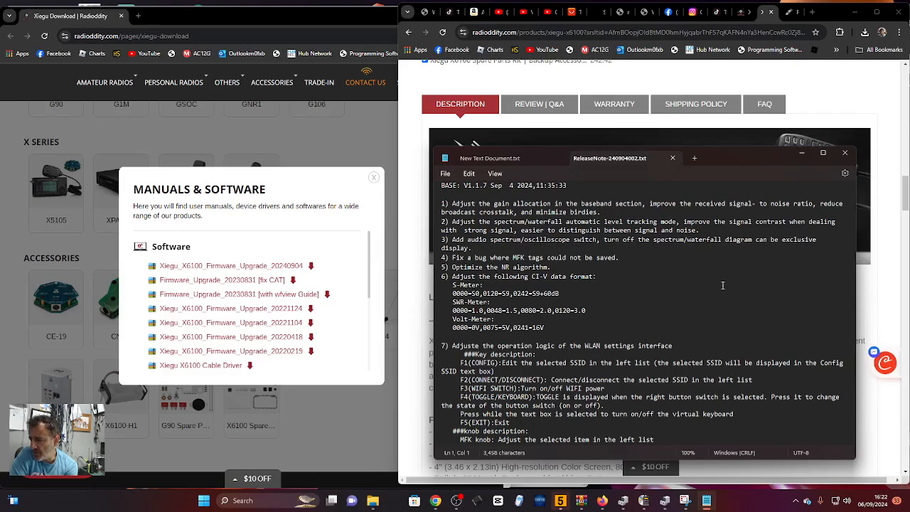
# Scroll down to section 8, Bluetooth settings, through its F5 exit key
pyautogui.scroll(-3)
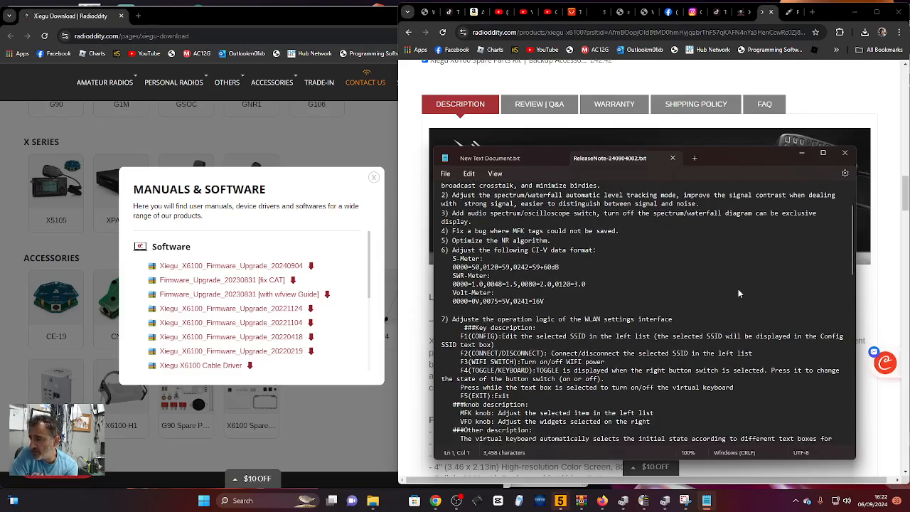
pyautogui.scroll(-3)
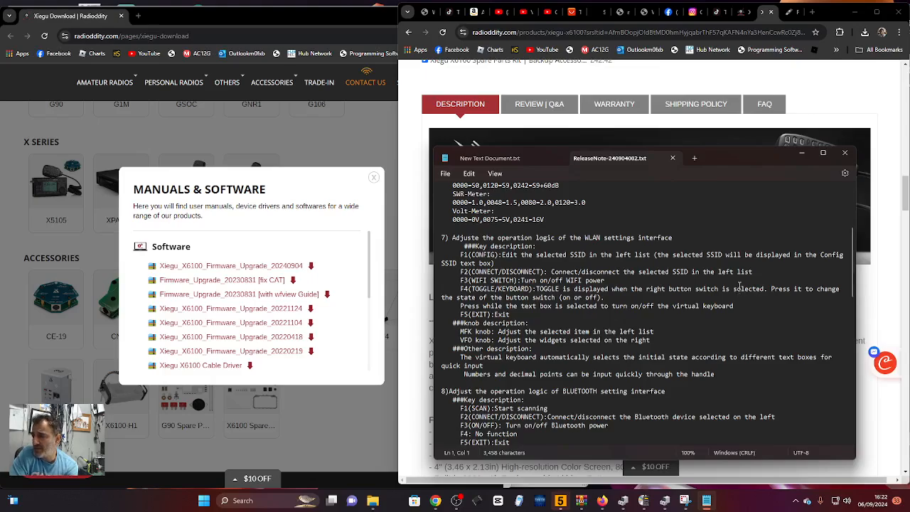
pyautogui.moveTo(726, 224)
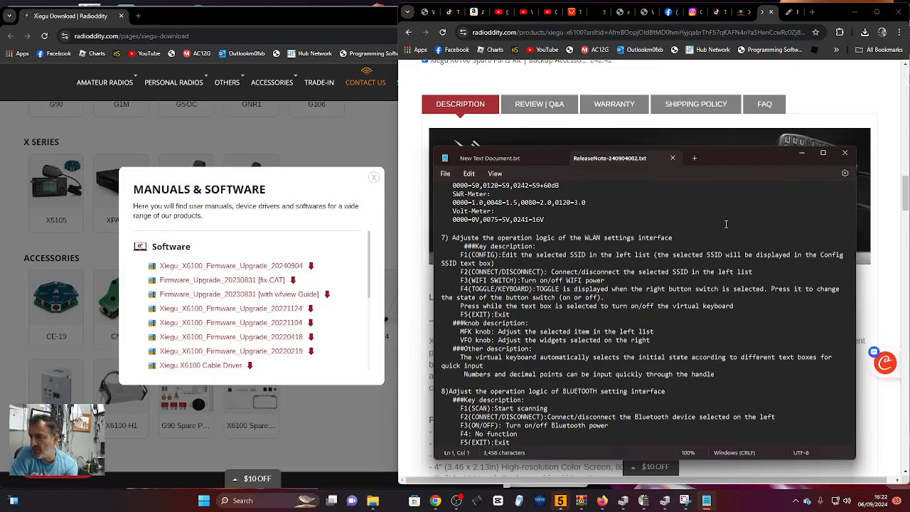
pyautogui.moveTo(765, 313)
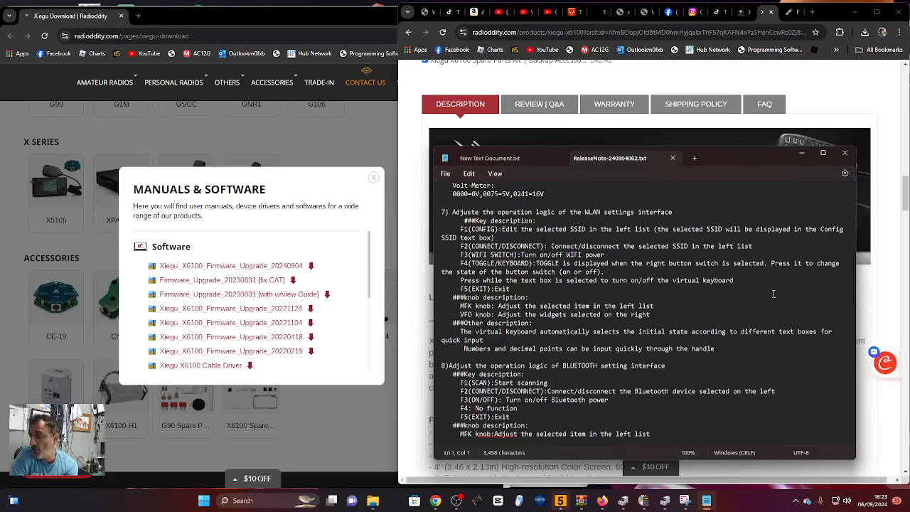
# Scroll to the closing dashed line, then back up to the version header
pyautogui.scroll(3)
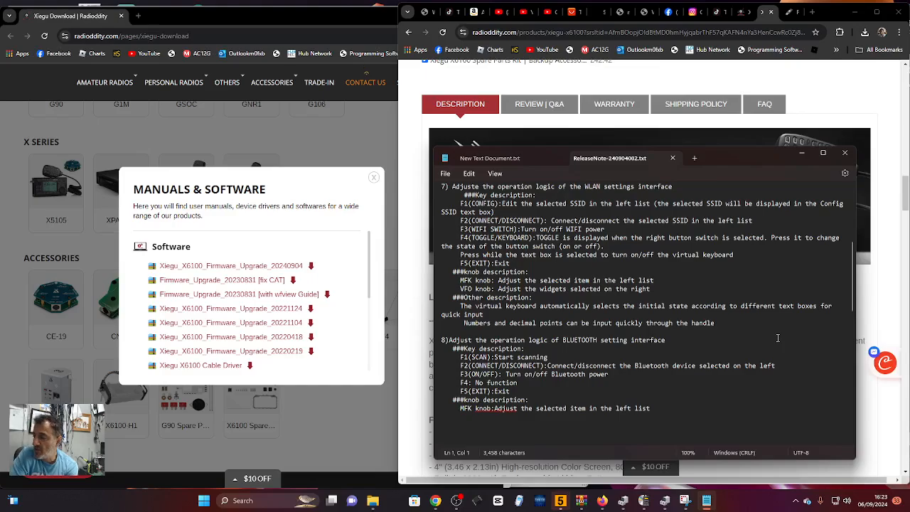
pyautogui.scroll(-3)
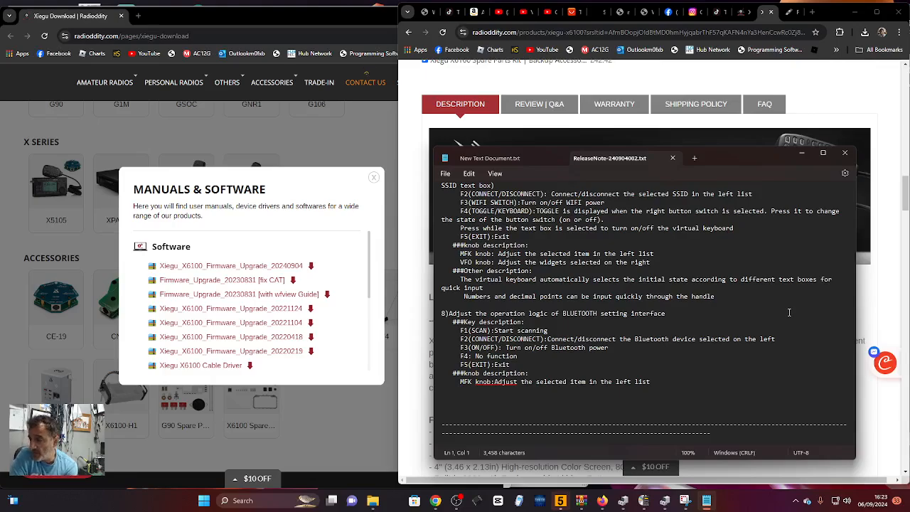
pyautogui.scroll(3)
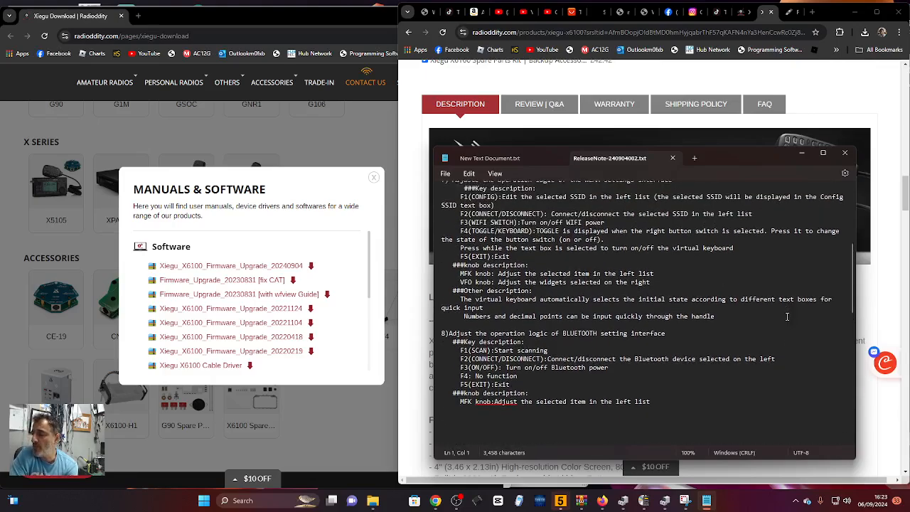
pyautogui.scroll(3)
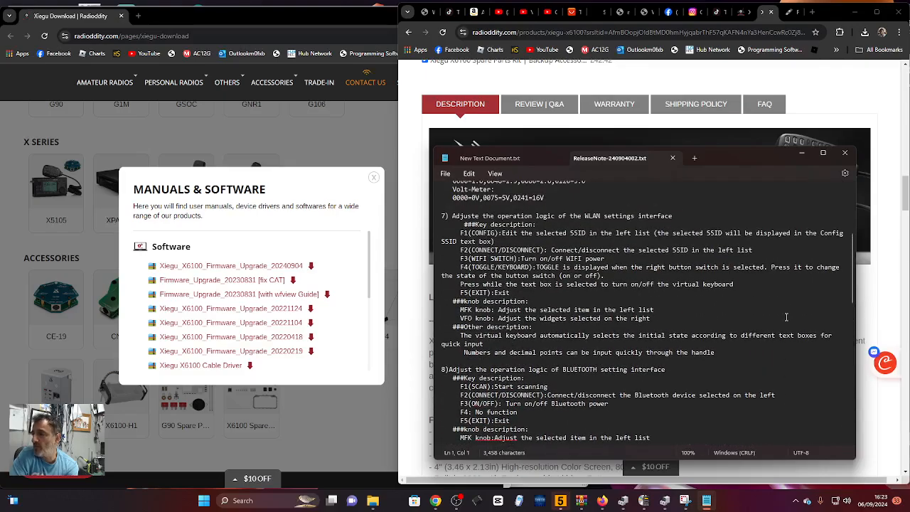
pyautogui.scroll(3)
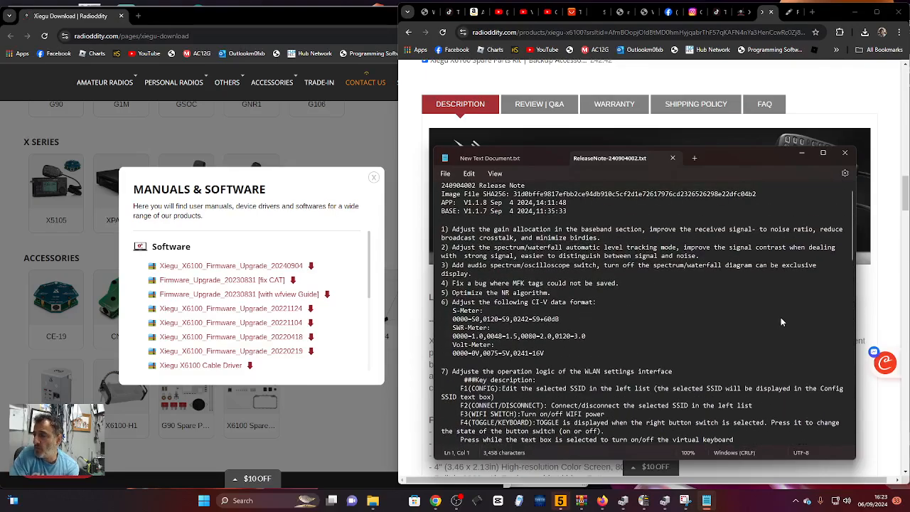